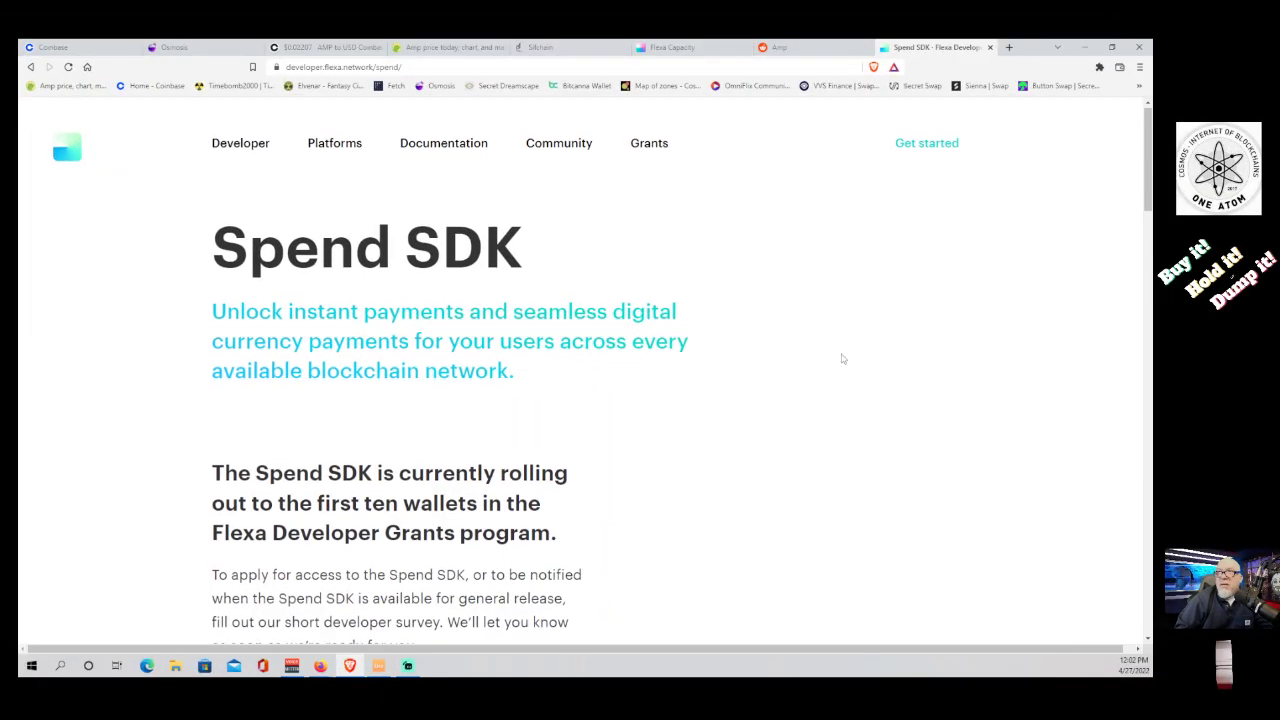
Switch to the Flexa Capacity dashboard: 1,318 Amp total, 507 in wallet, 810 staked with Gemini.
scroll("down", 3)
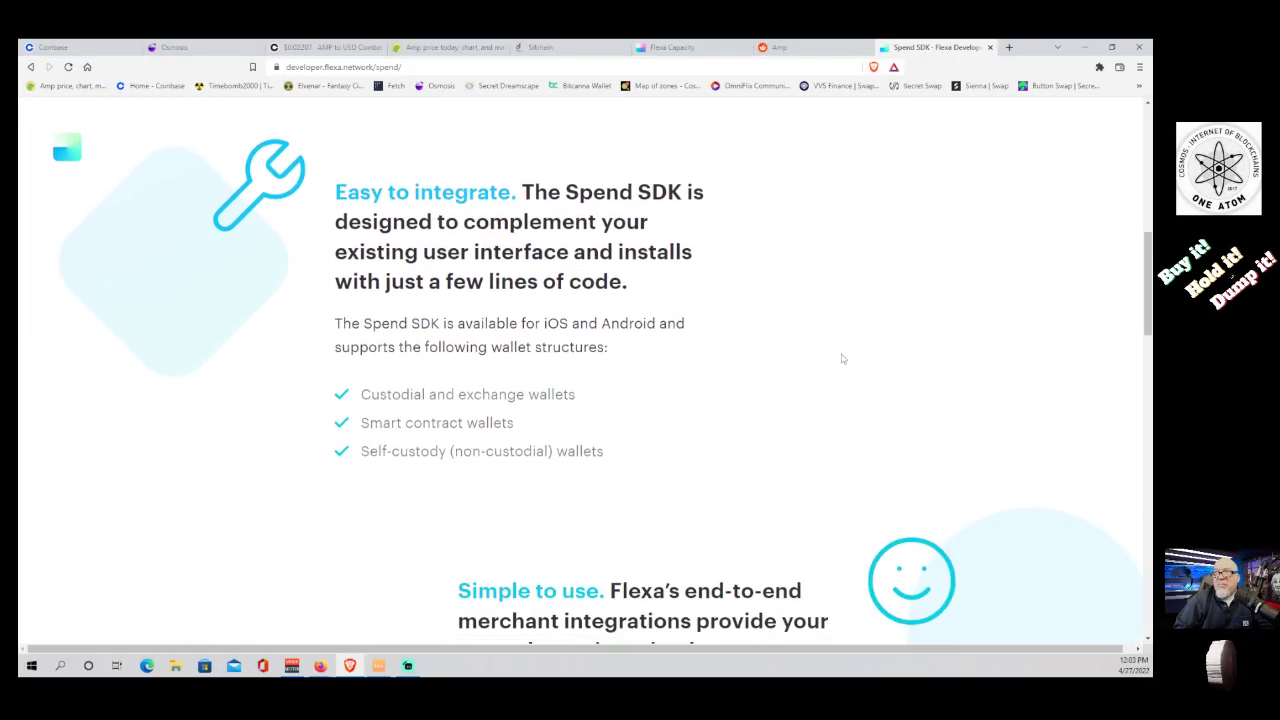
scroll("down", 3)
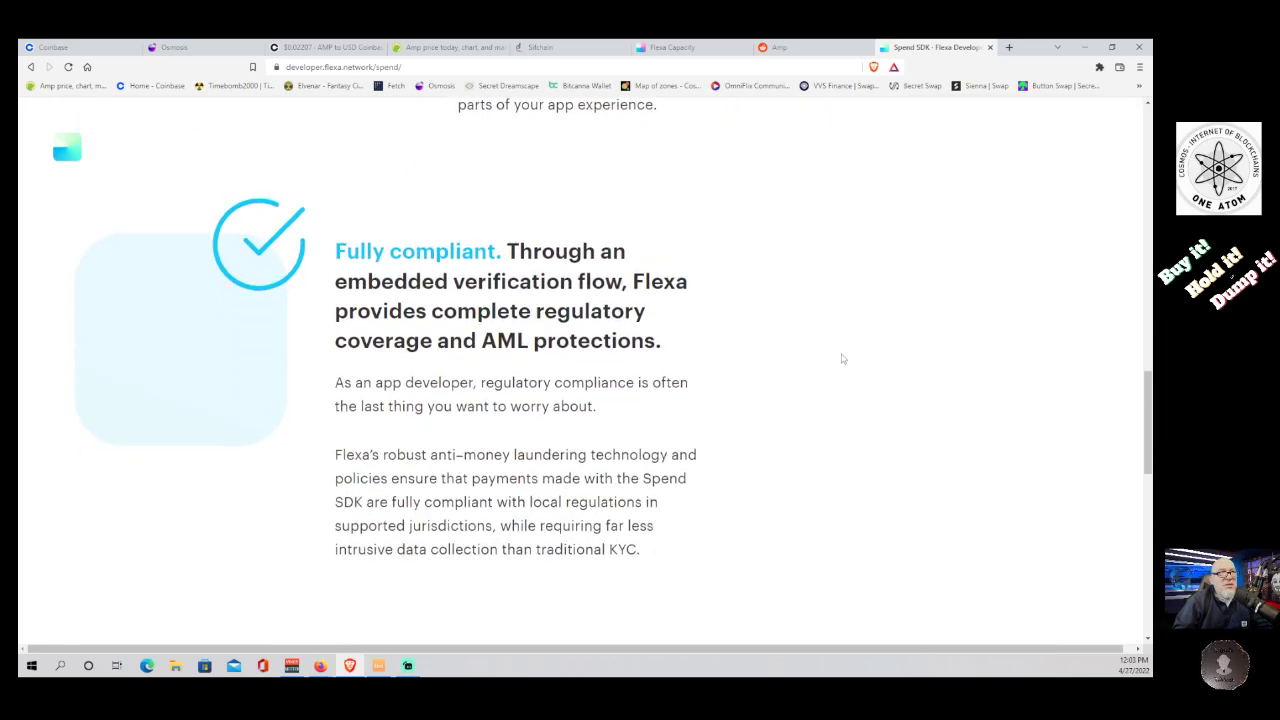
scroll("down", 3)
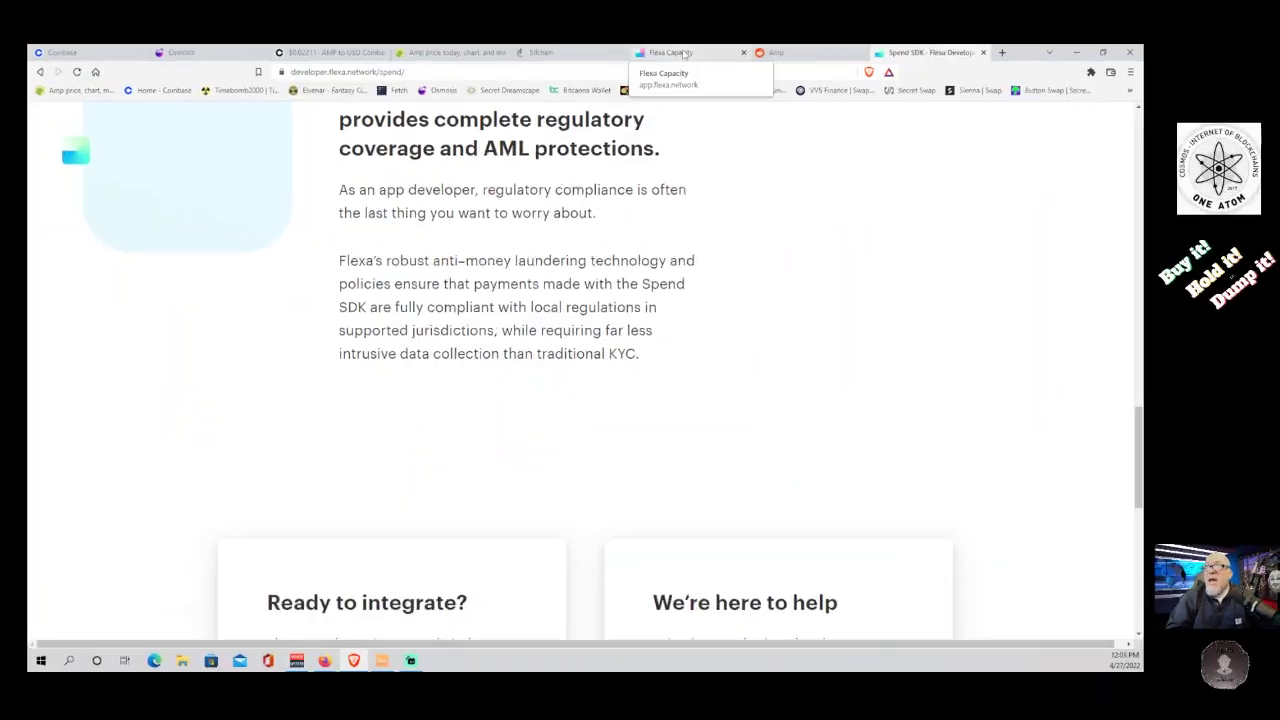
left_click(680, 52)
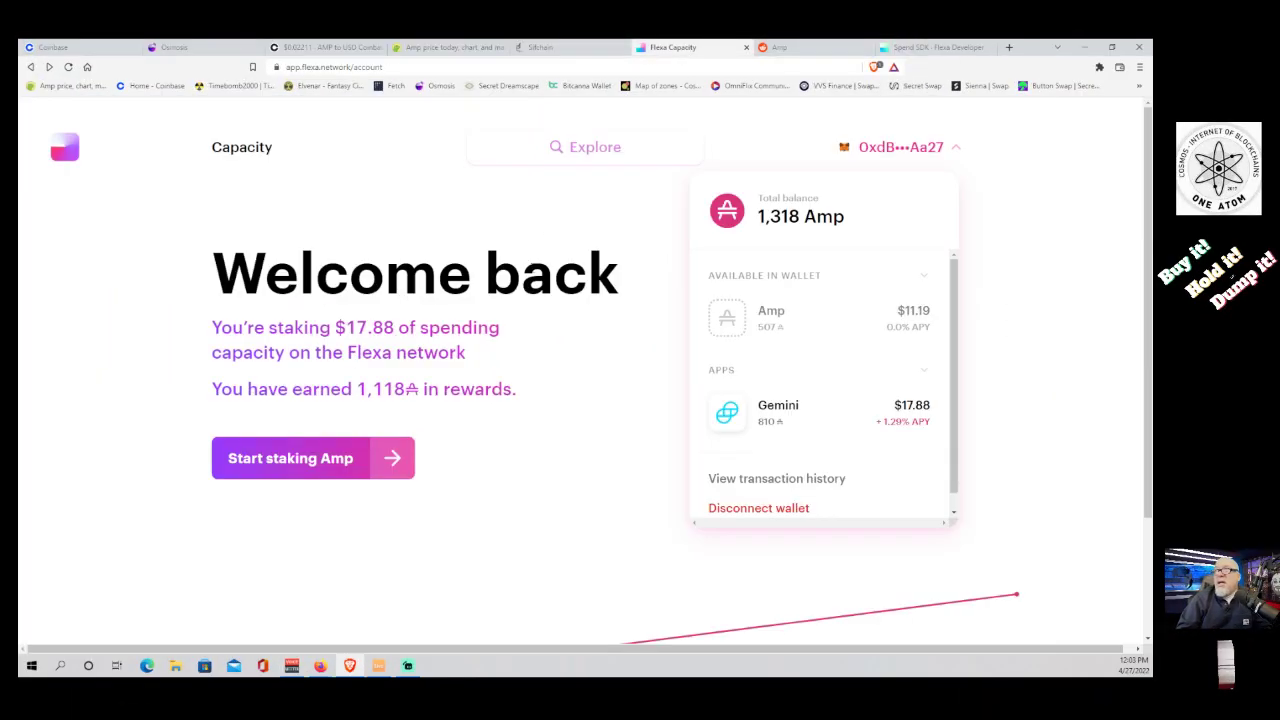
mouse_move(534, 223)
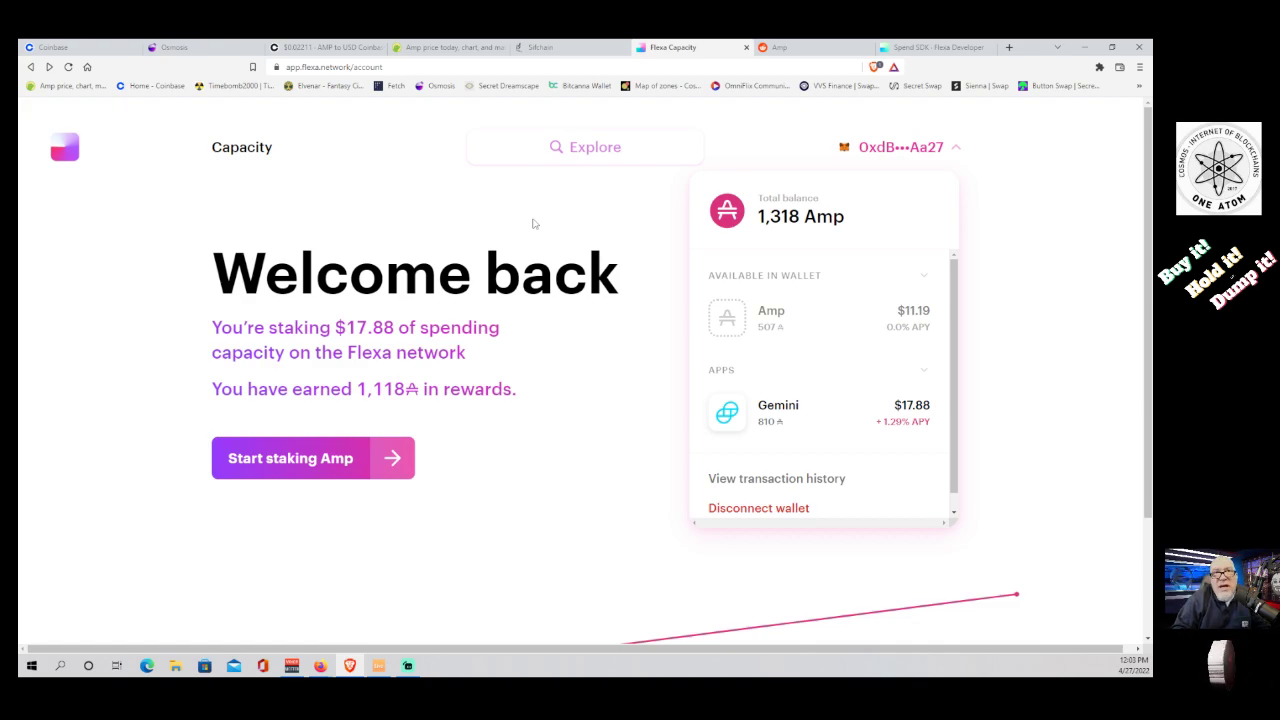
mouse_move(504, 416)
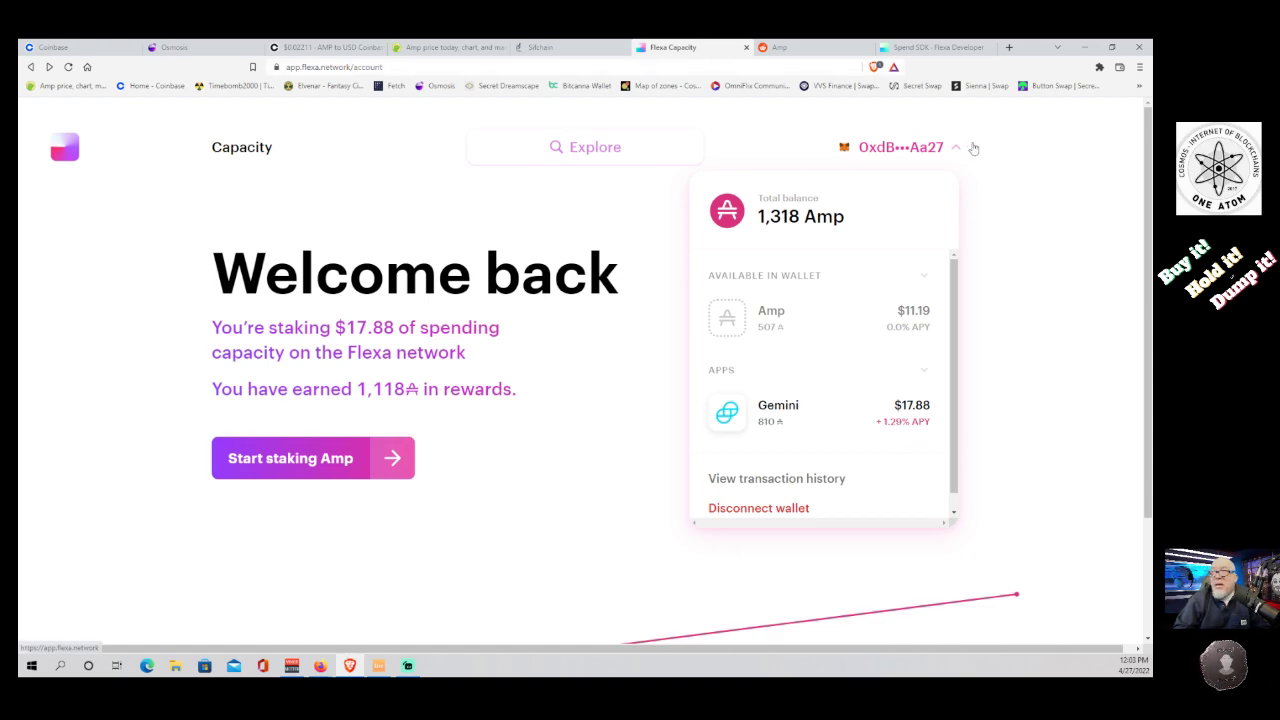
mouse_move(378, 485)
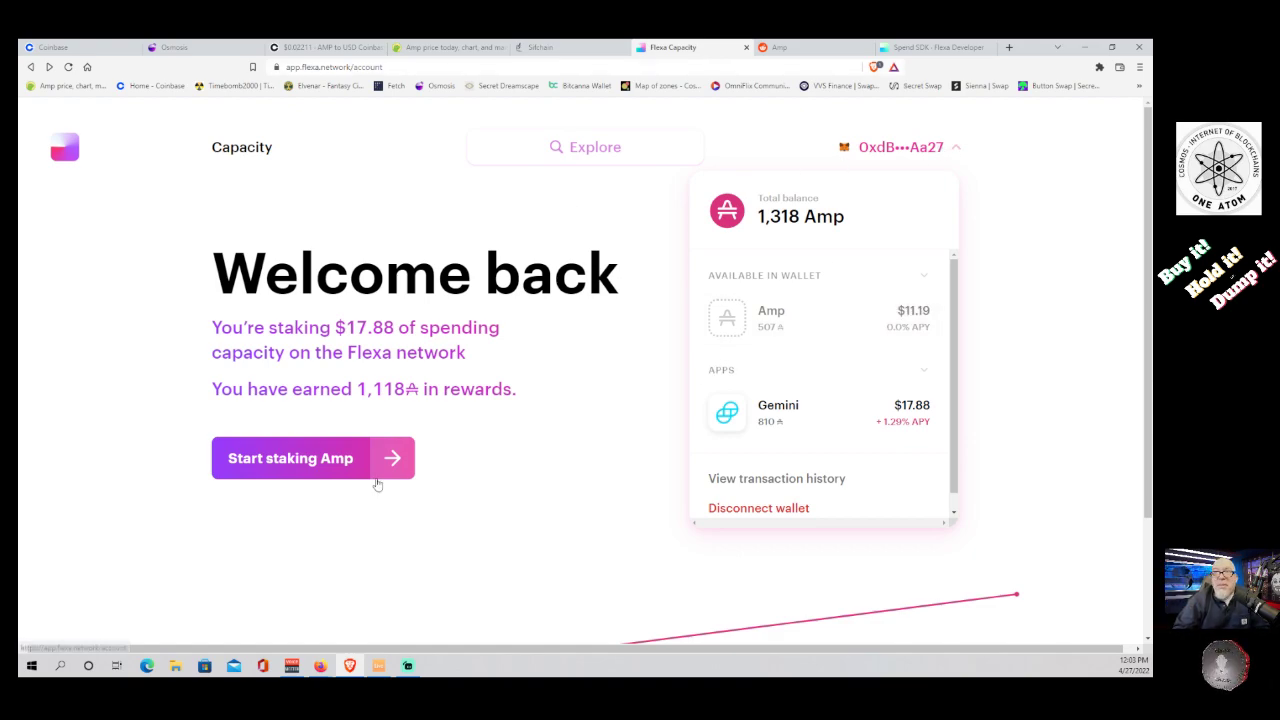
mouse_move(335, 465)
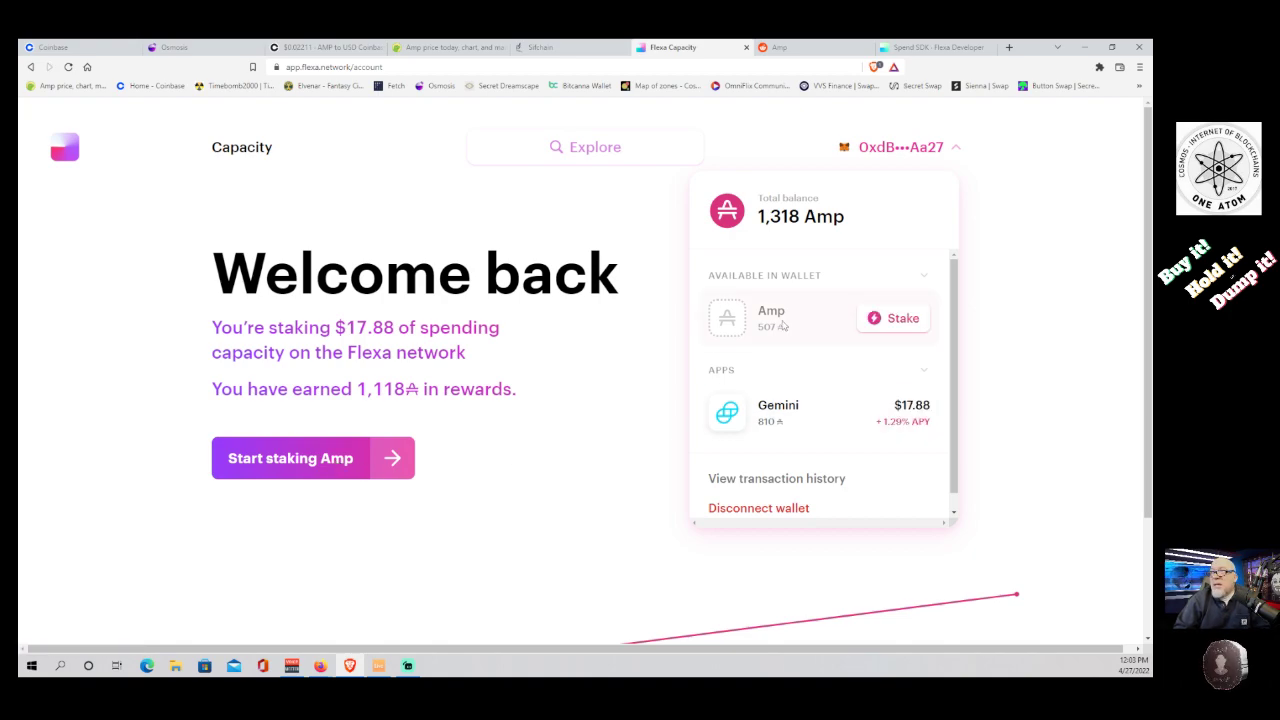
left_click(901, 317)
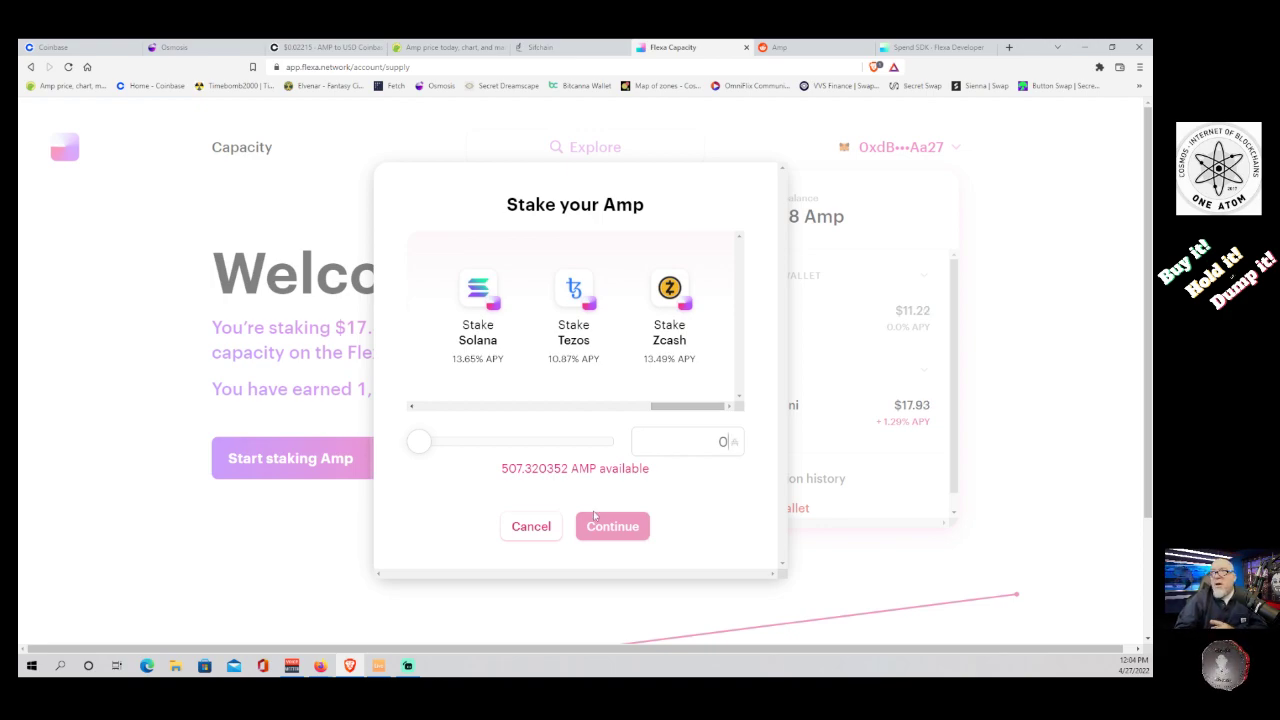
left_click(531, 526)
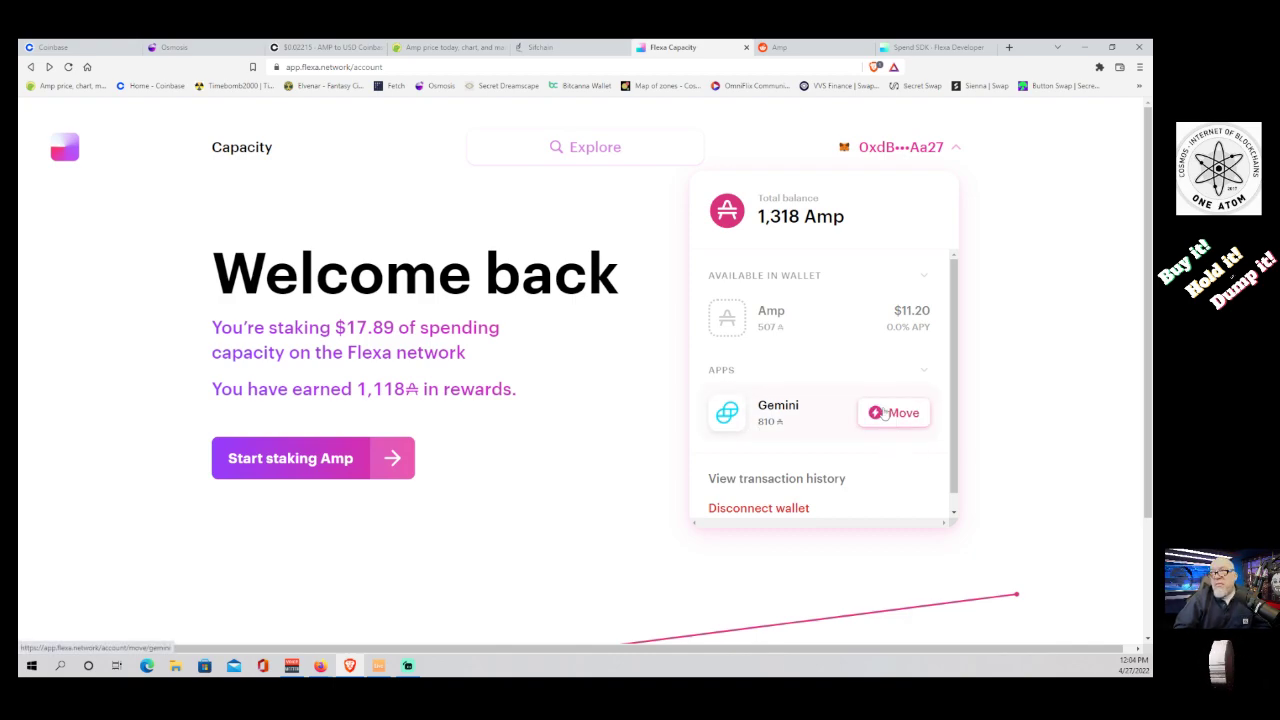
left_click(893, 412)
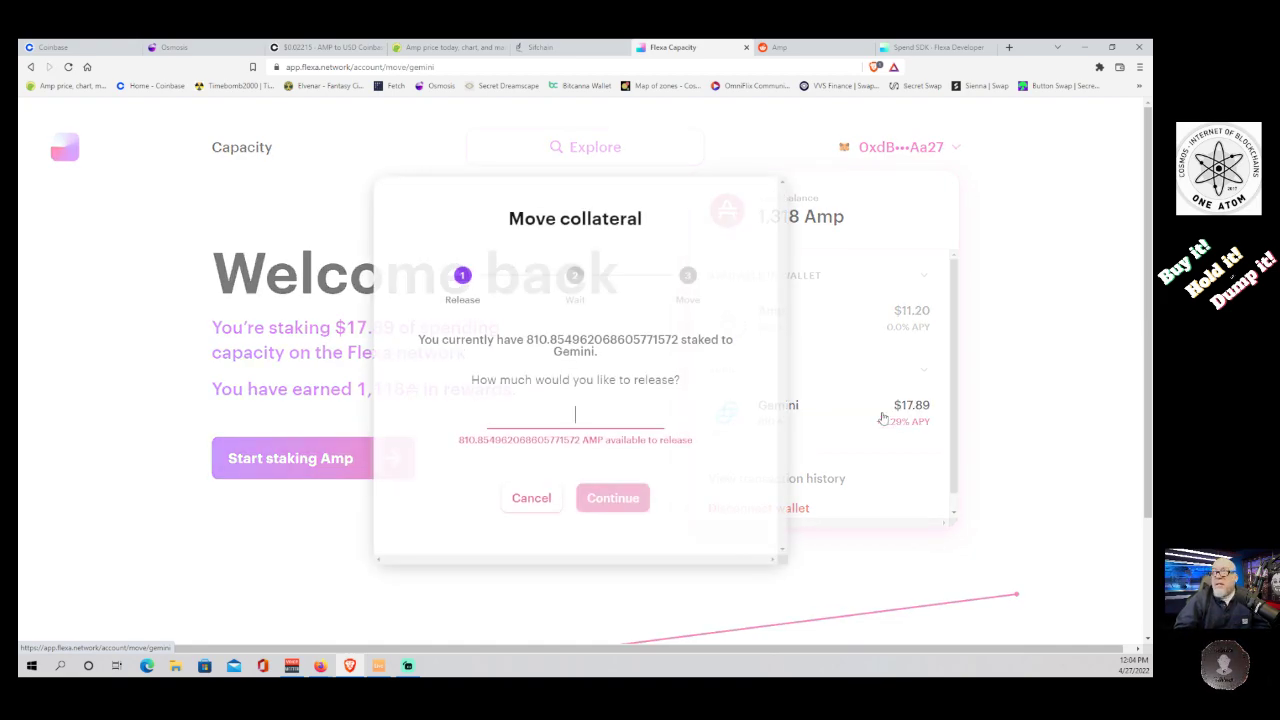
type("81")
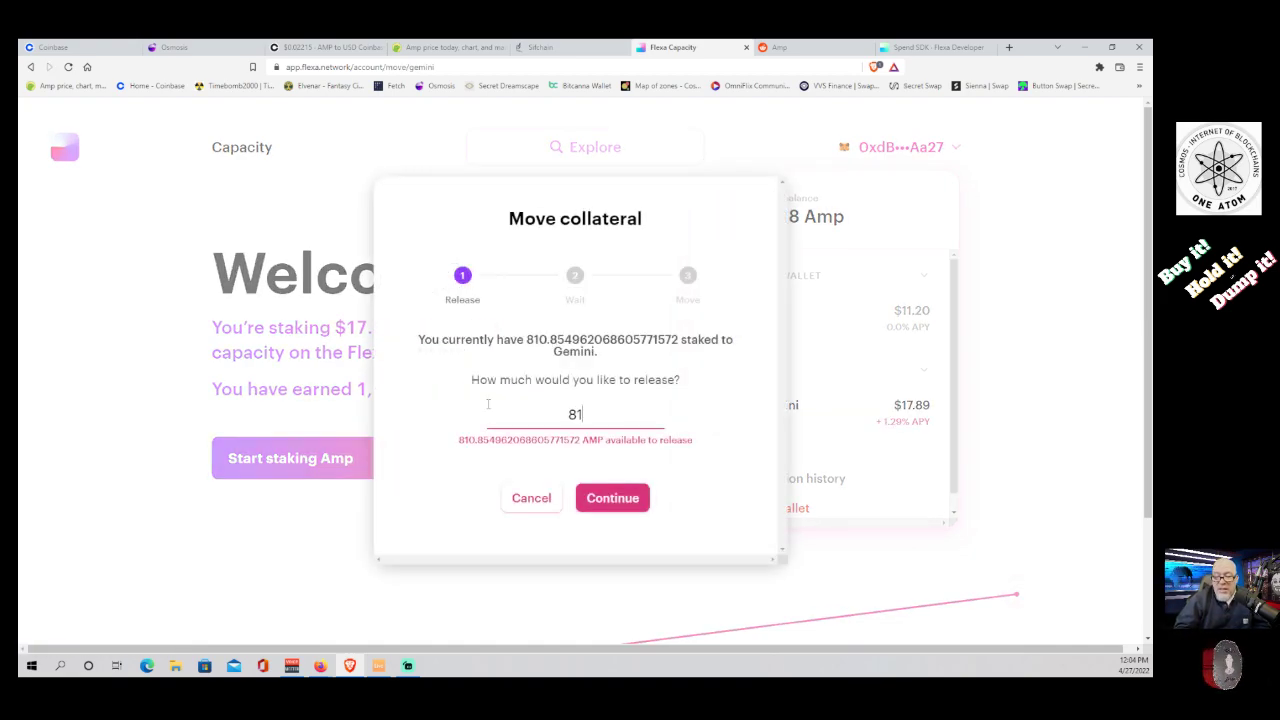
type("0")
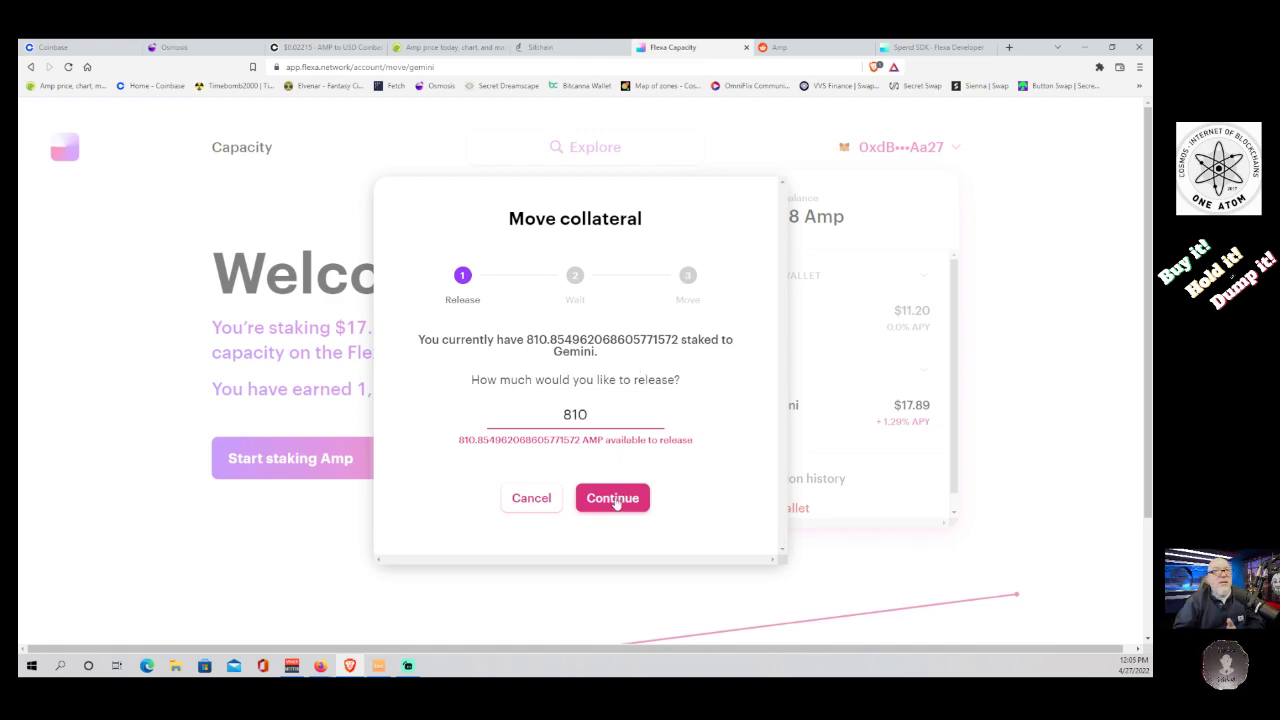
left_click(612, 498)
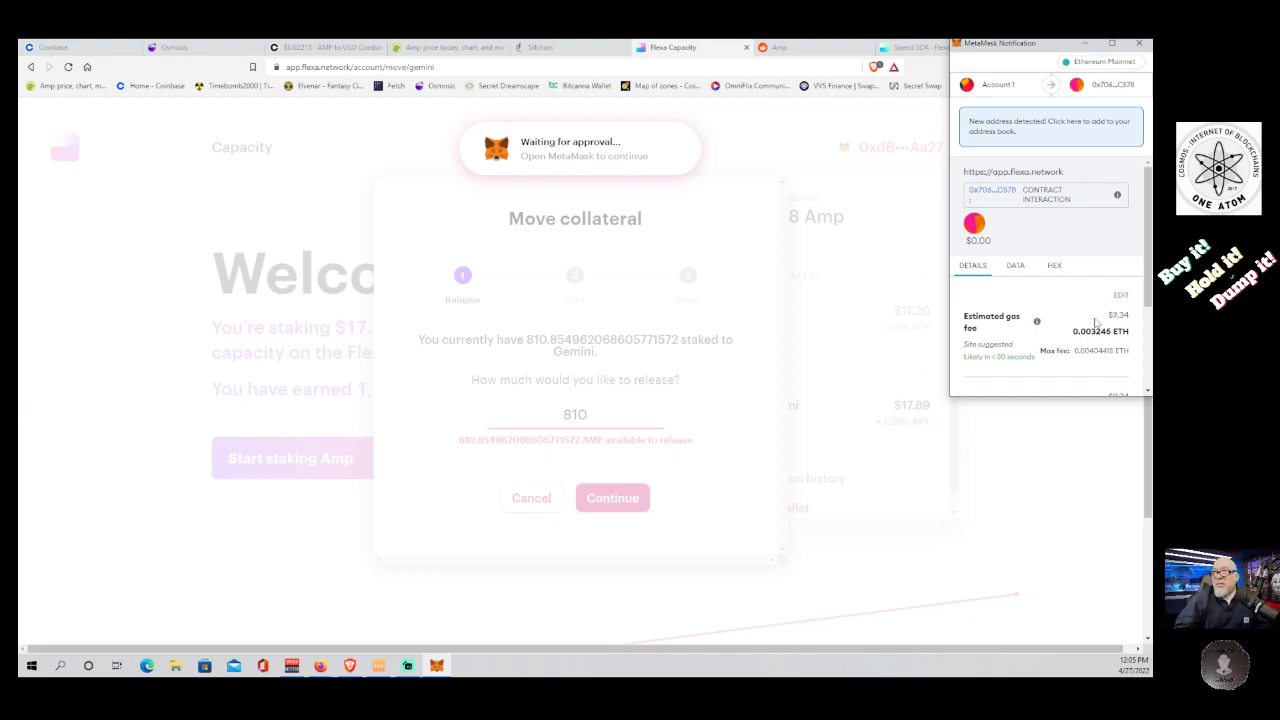
mouse_move(781, 144)
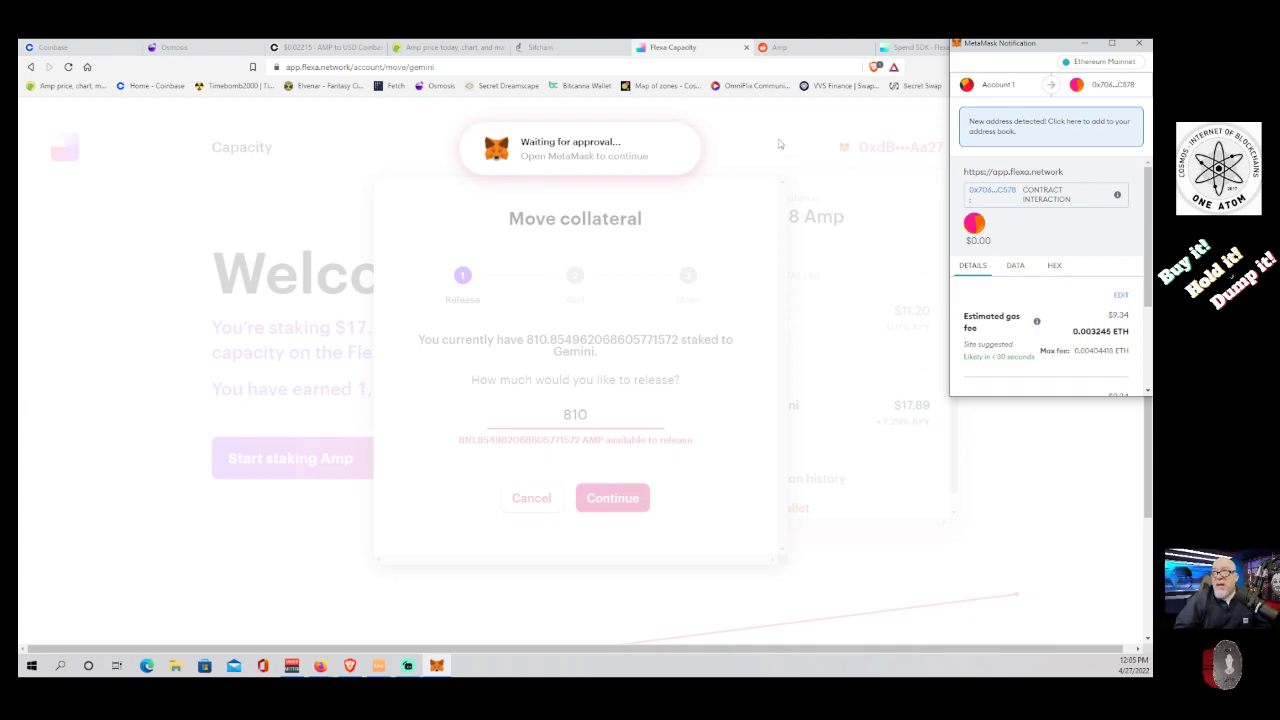
mouse_move(884, 143)
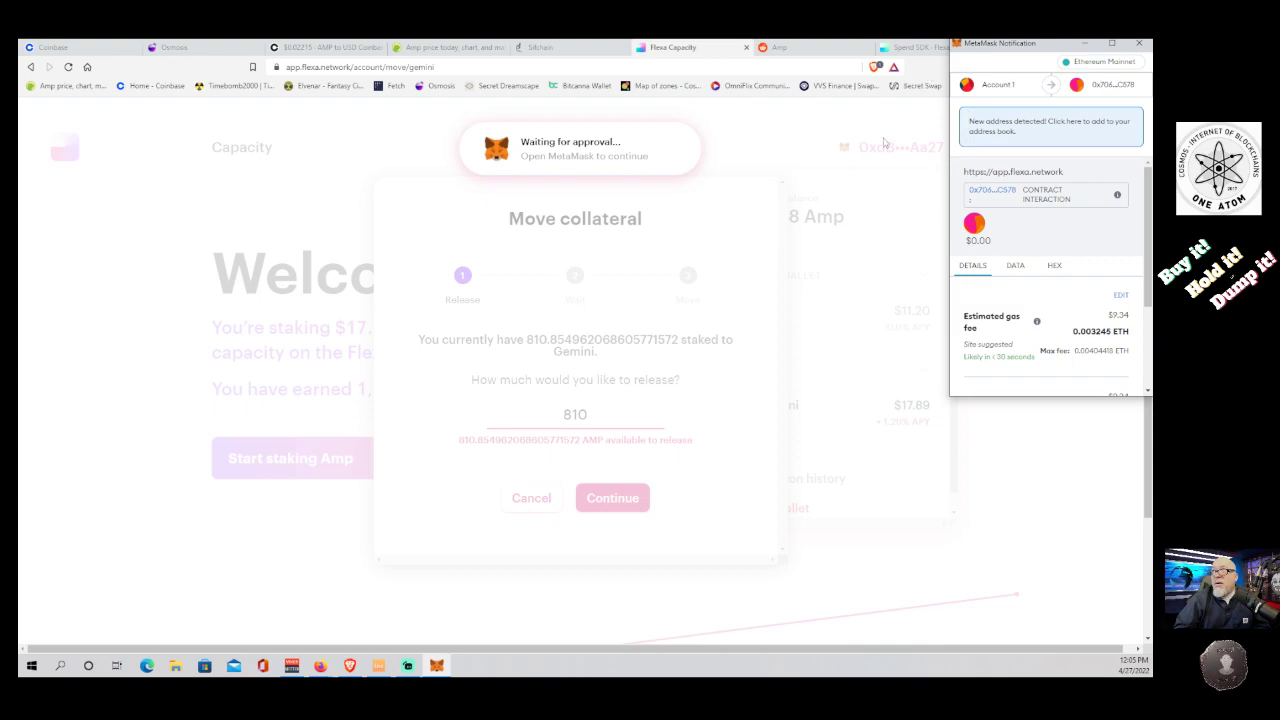
mouse_move(985, 345)
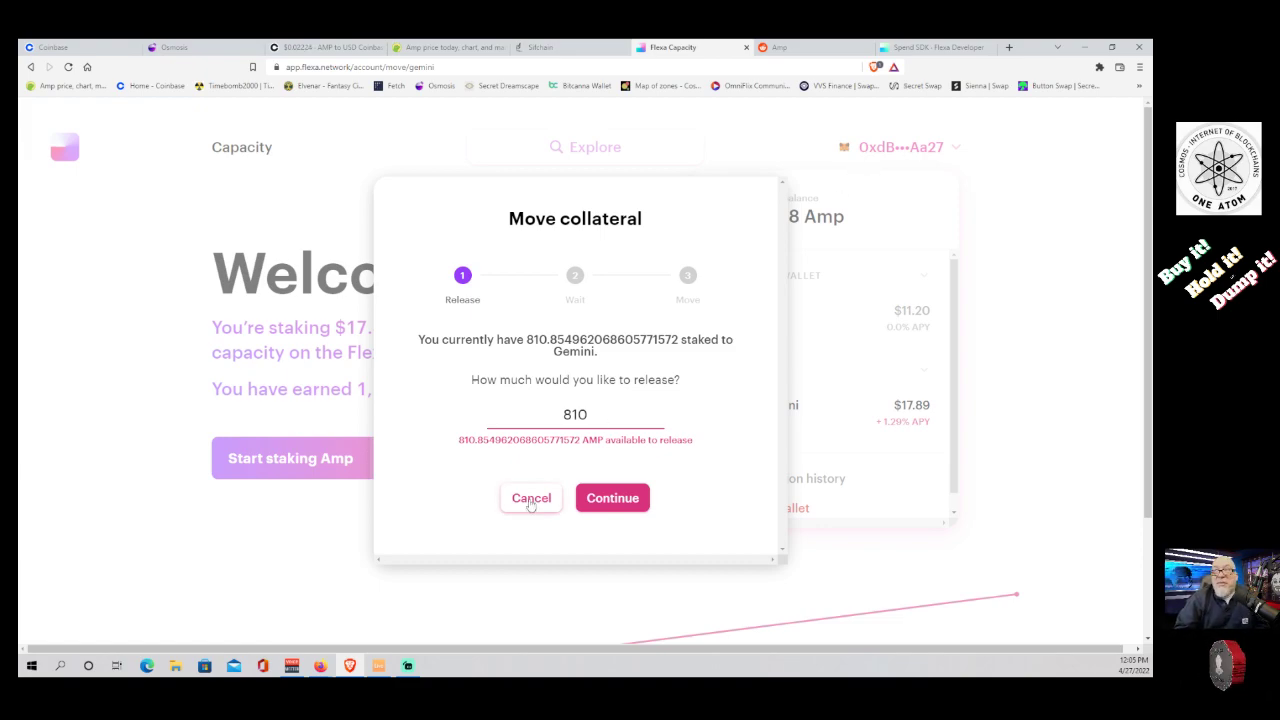
left_click(531, 498)
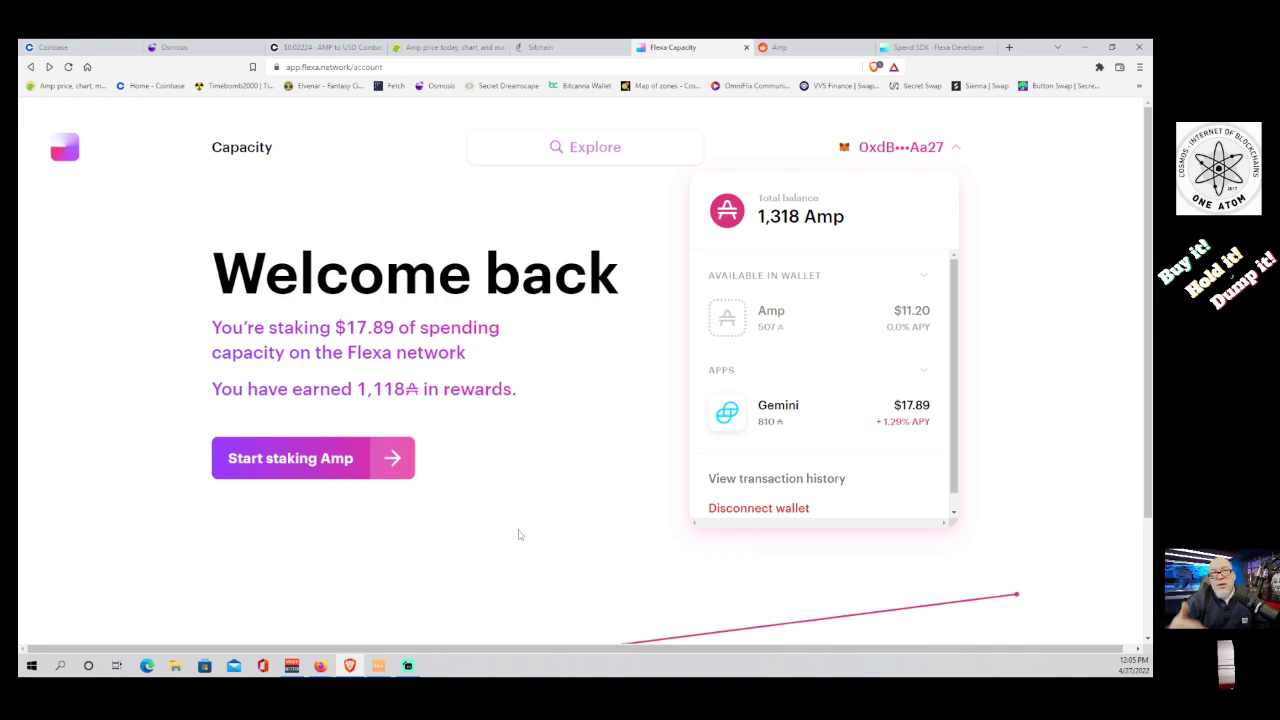
mouse_move(457, 444)
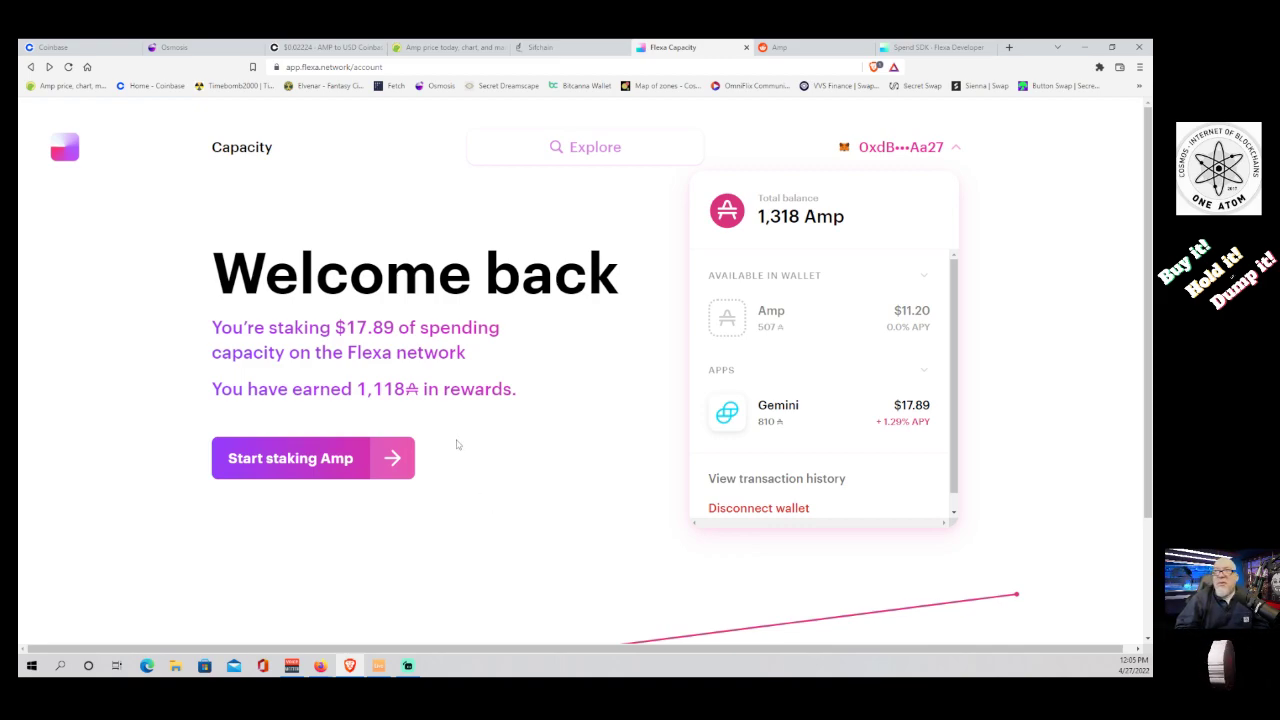
mouse_move(1103, 313)
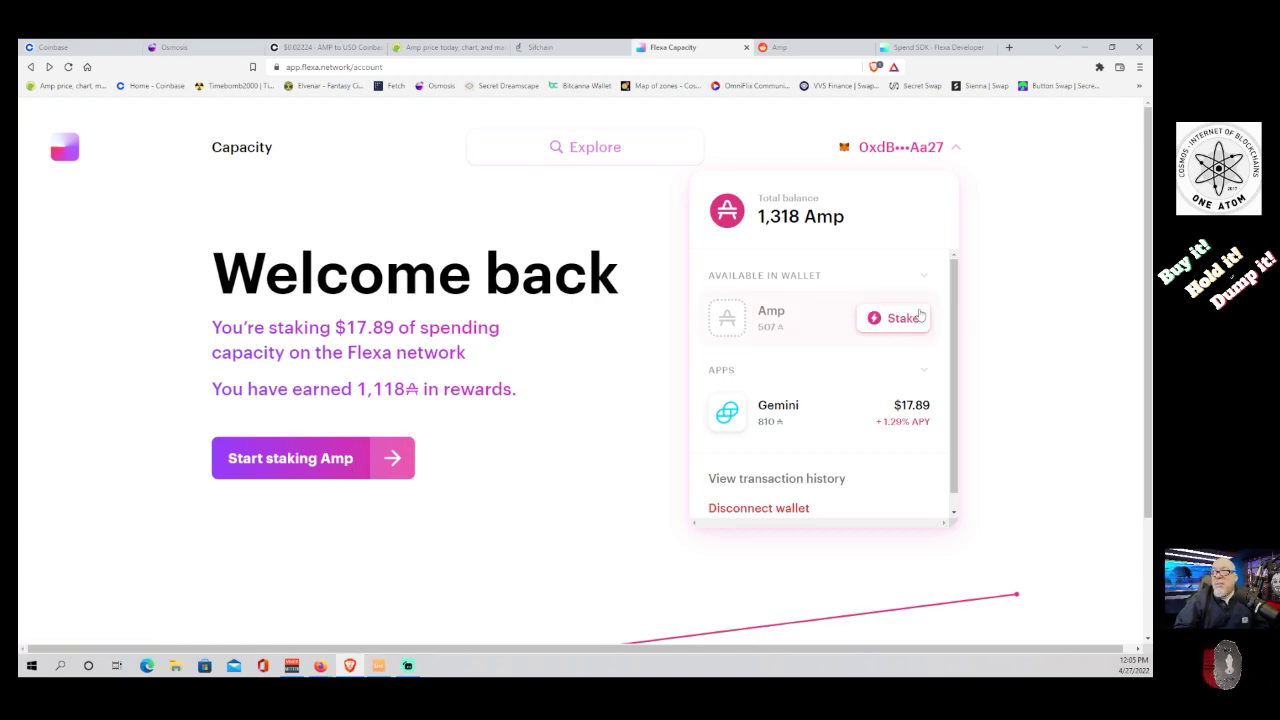
Set up a maximum 507 Amp Bitcoin stake, then view the Amp price chart and Coinbase AMP-USD market.
left_click(893, 317)
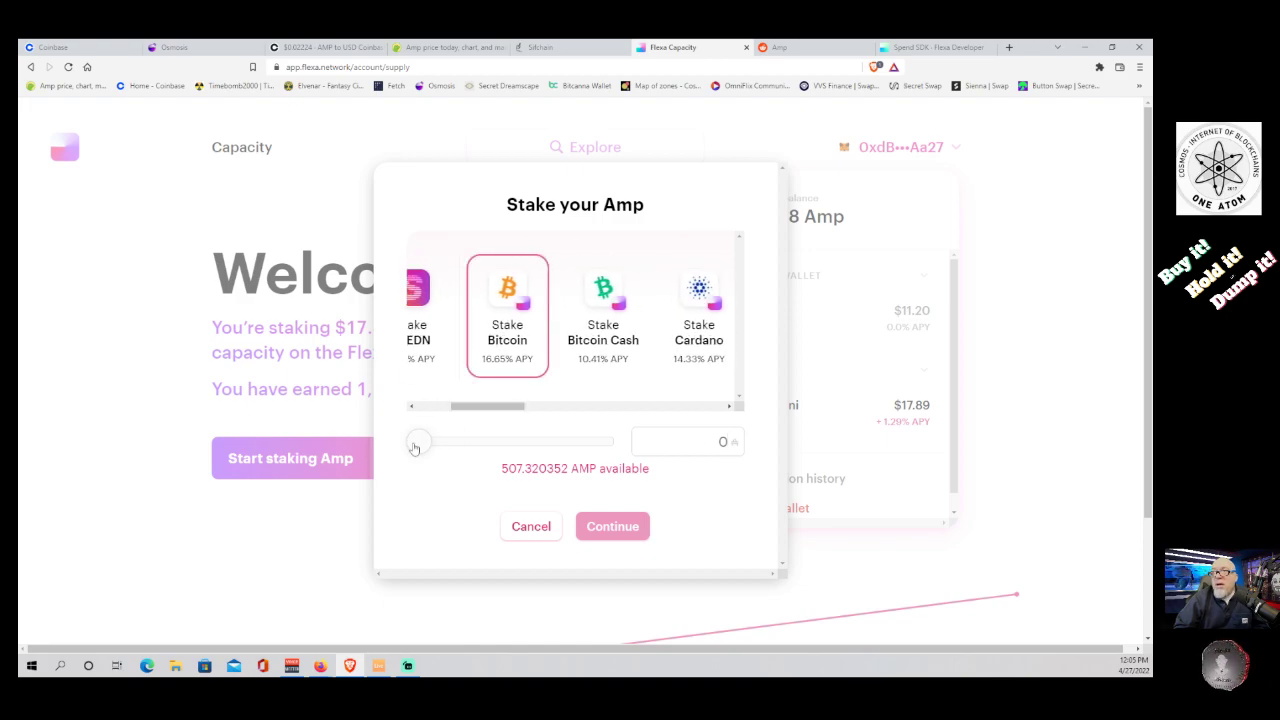
left_click(611, 526)
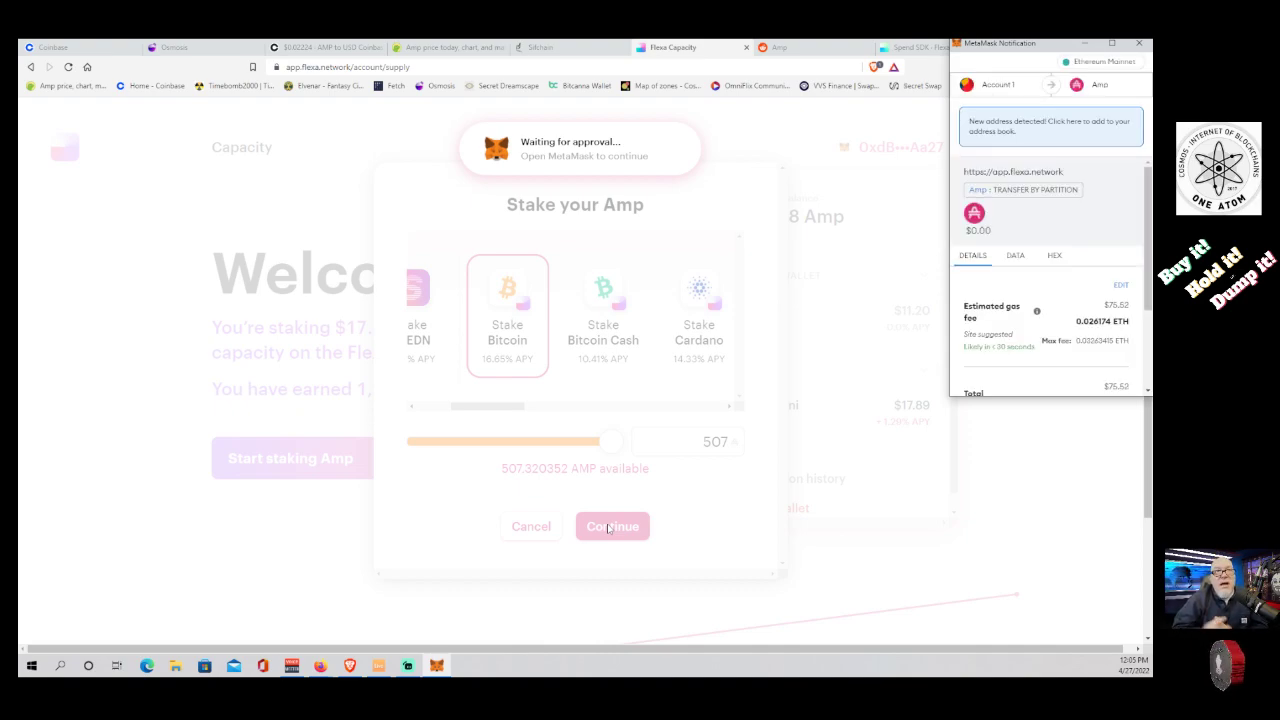
mouse_move(547, 361)
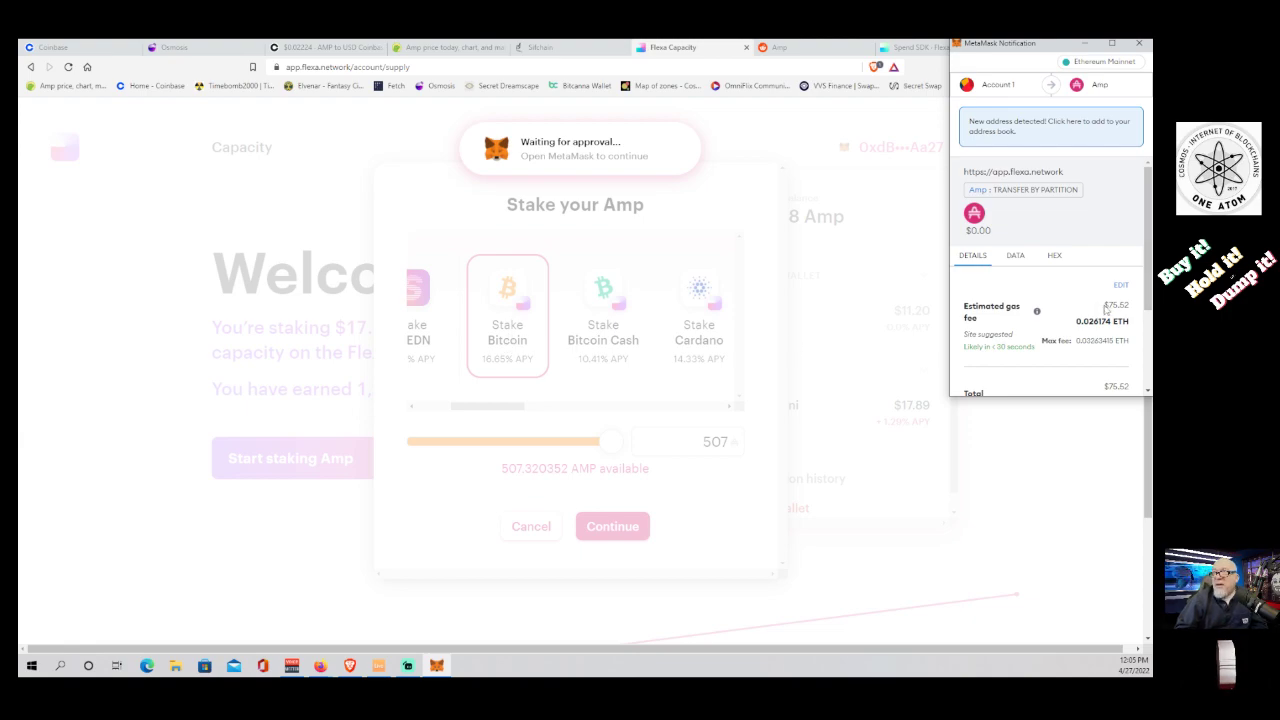
mouse_move(1073, 310)
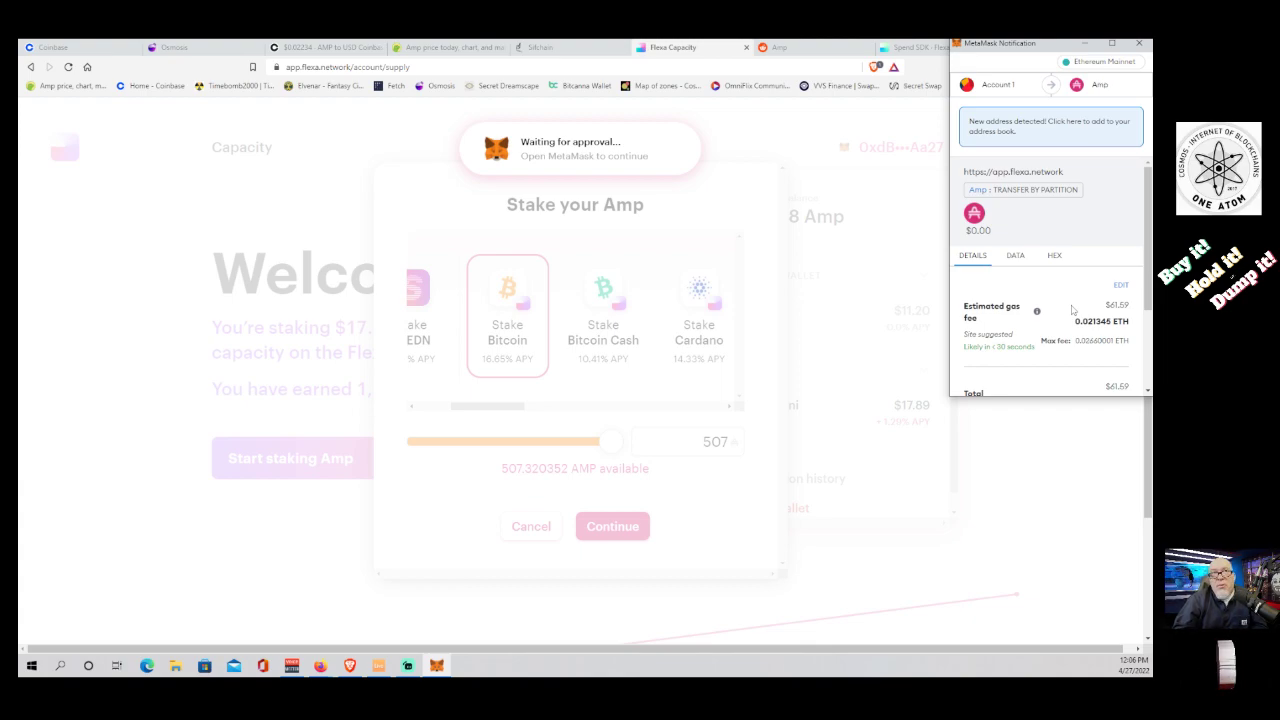
mouse_move(1072, 310)
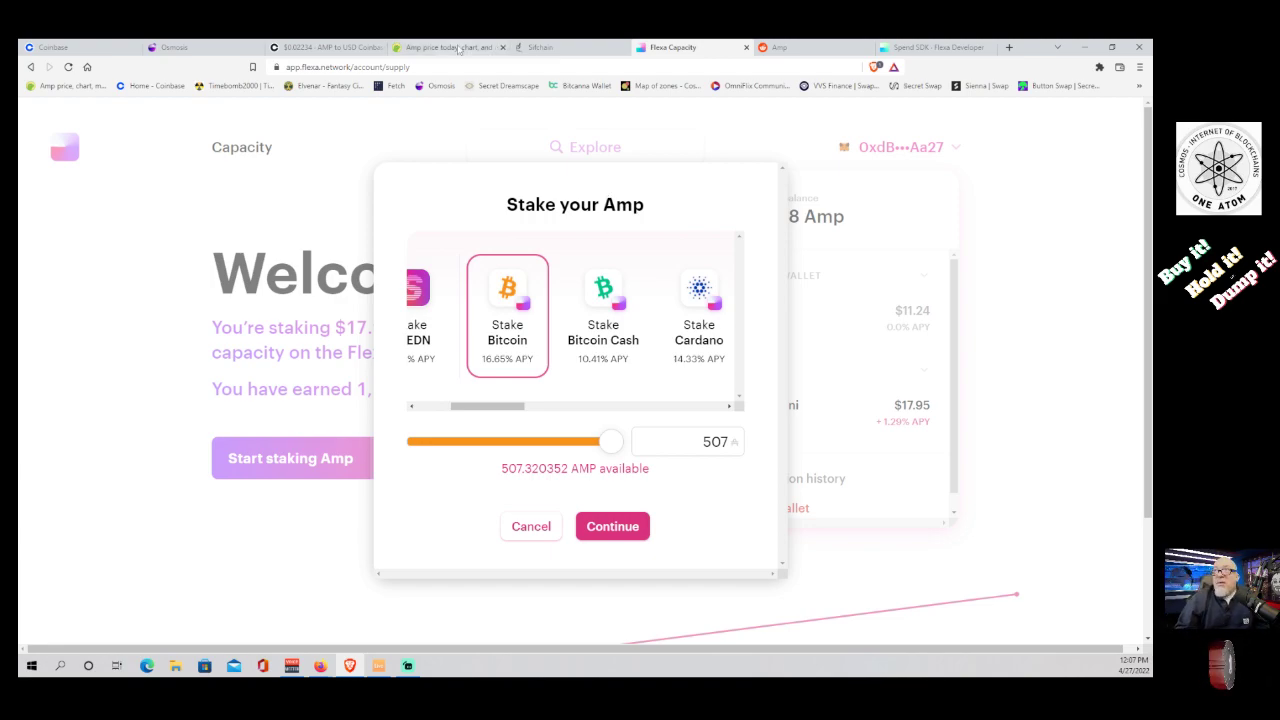
left_click(445, 47)
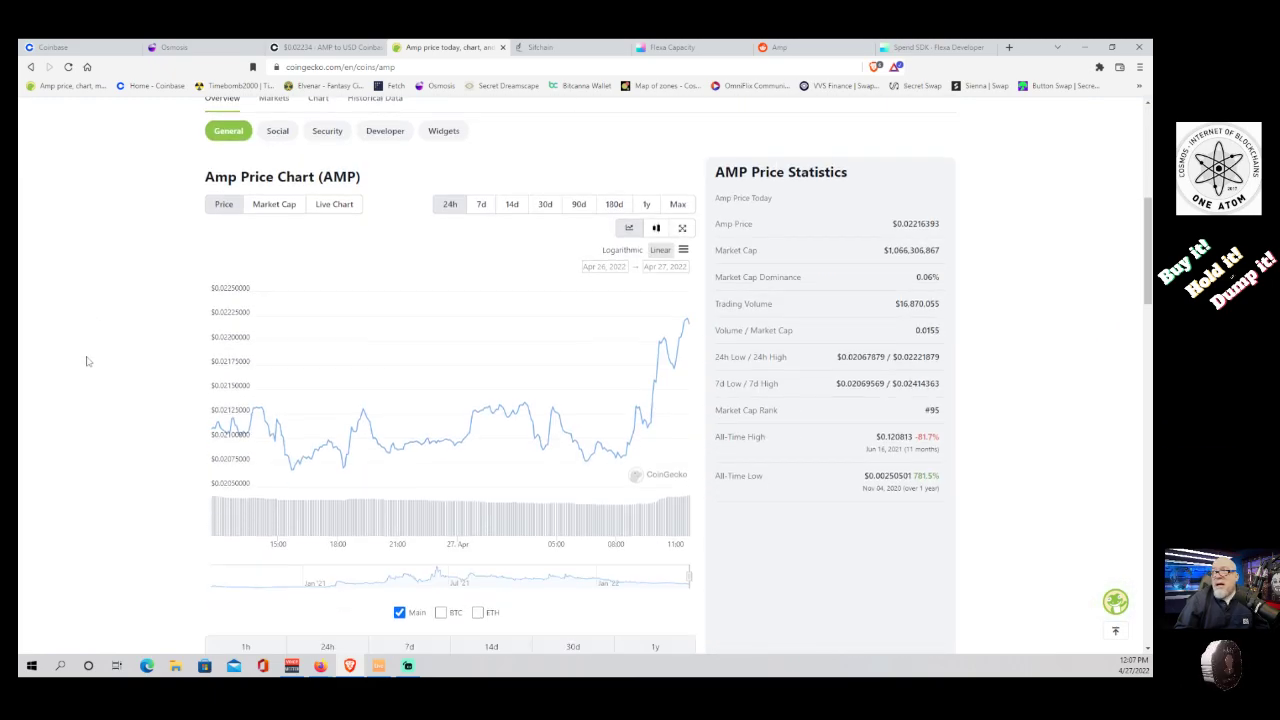
left_click(325, 47)
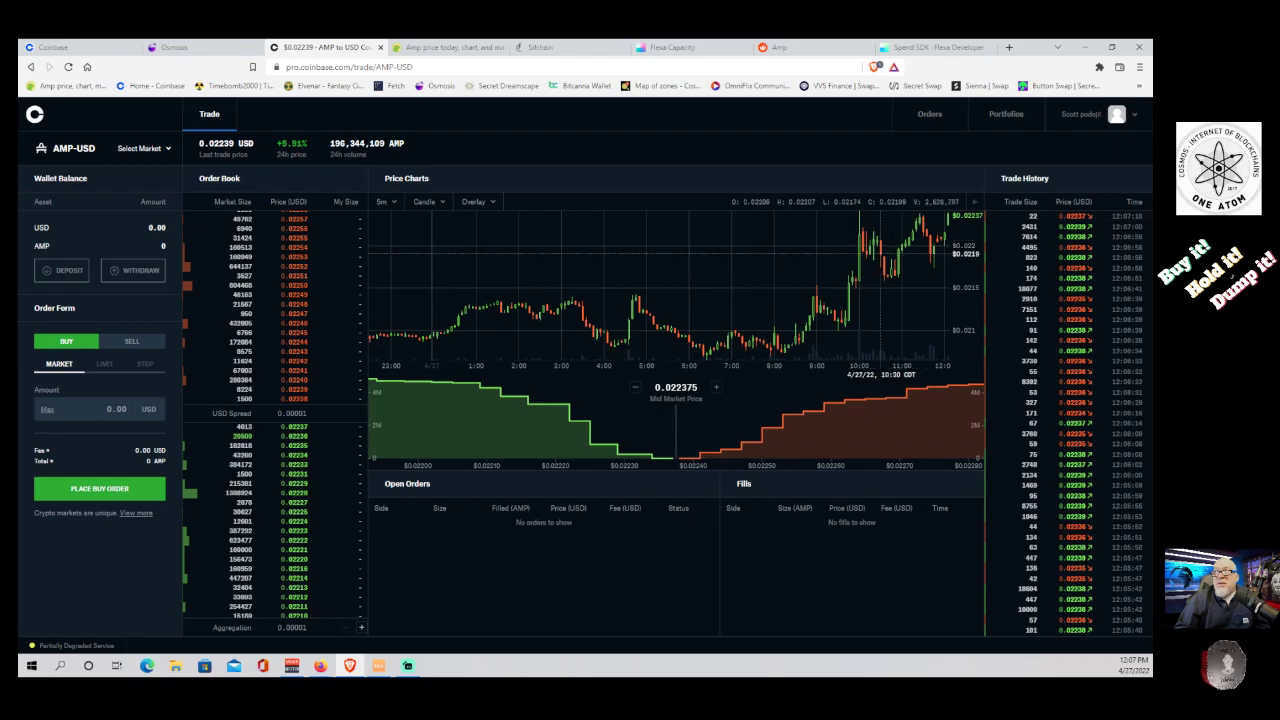
mouse_move(812, 405)
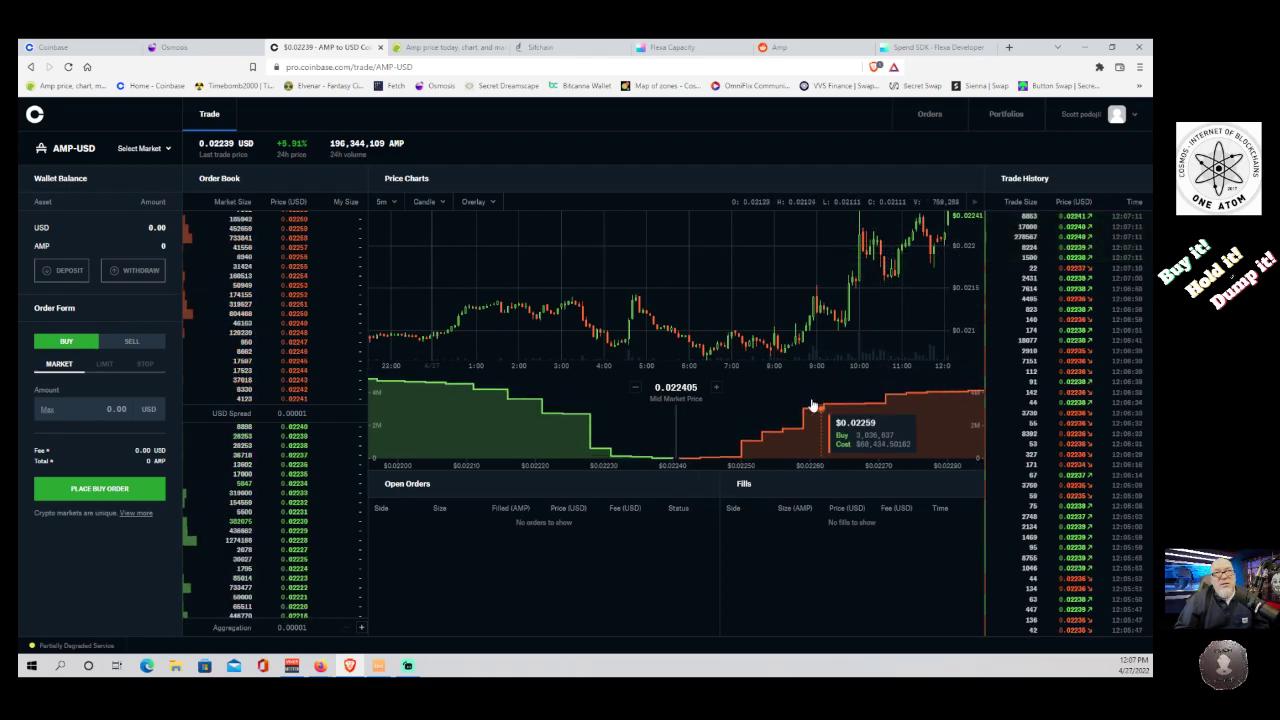